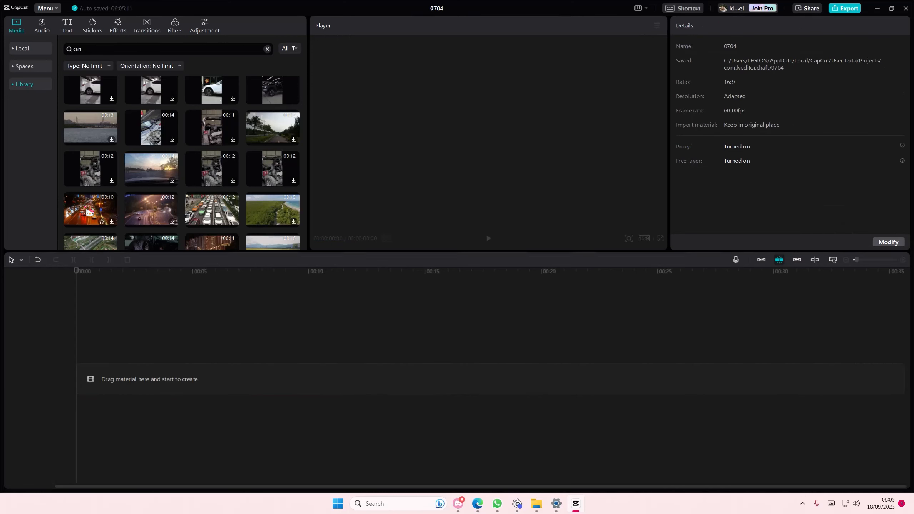
Drag the 10-second night city traffic clip from the Media library onto the empty timeline
drag(91, 209, 213, 380)
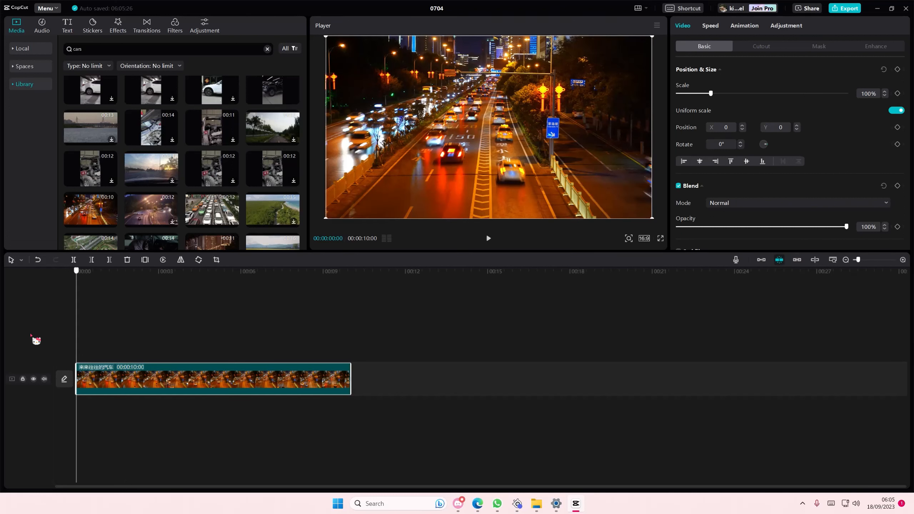
mouse_move(370, 414)
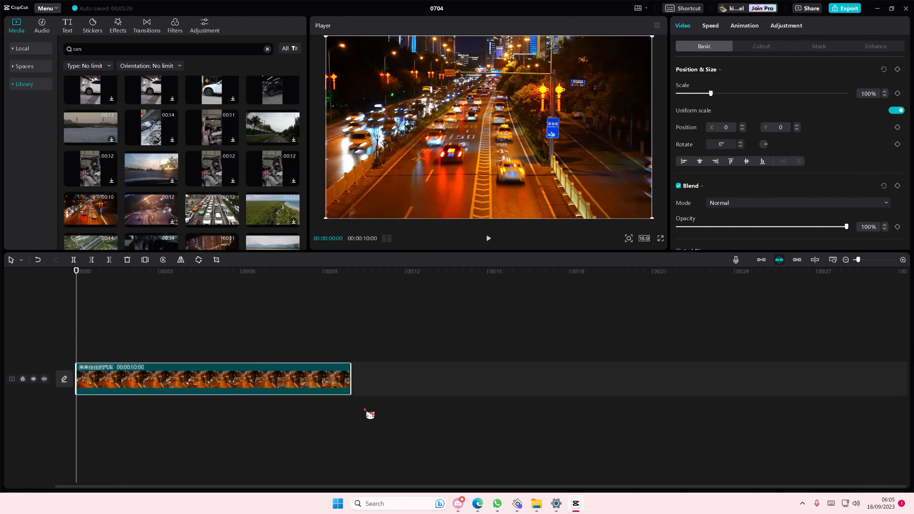
mouse_move(598, 150)
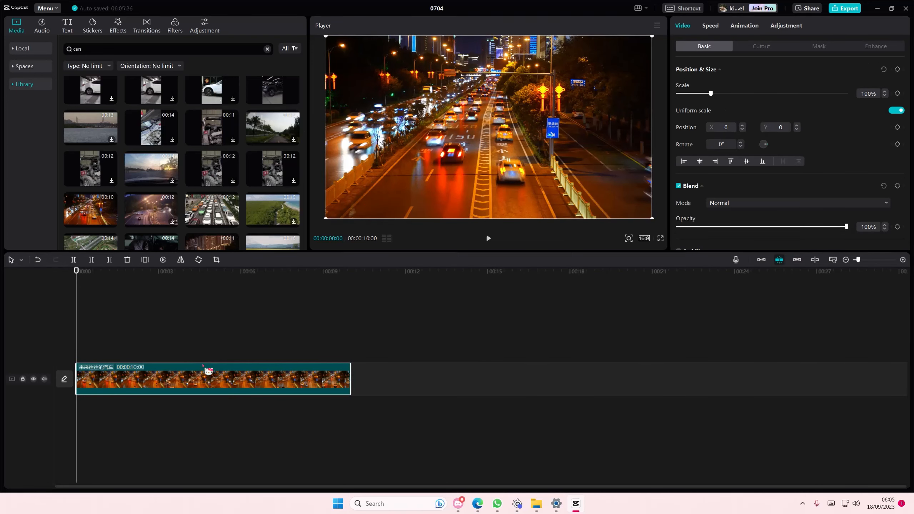
In the Speed settings, test the Times slider up to 100x and return it to 1x
click(710, 25)
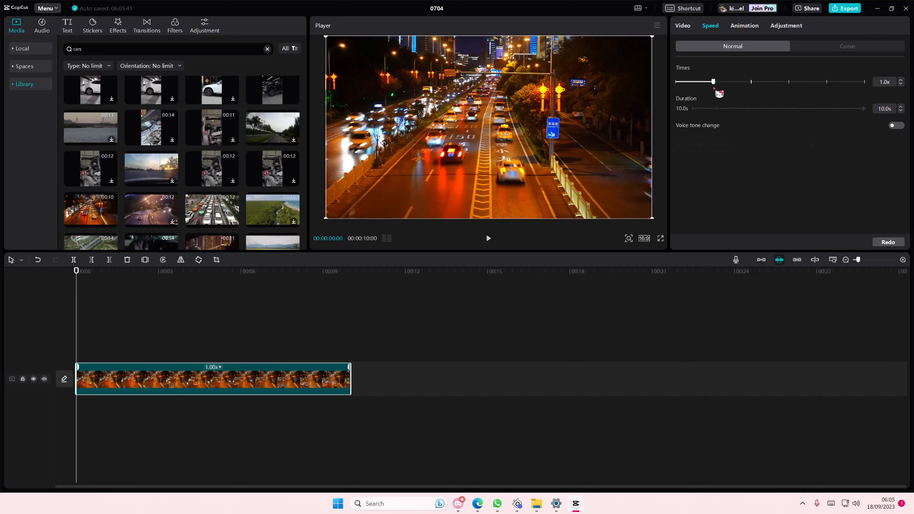
drag(713, 81, 864, 81)
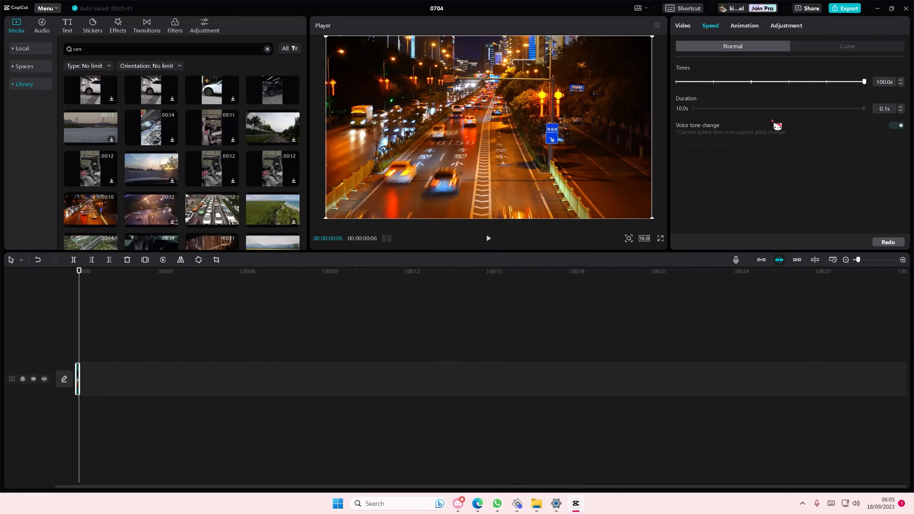
drag(865, 82, 713, 82)
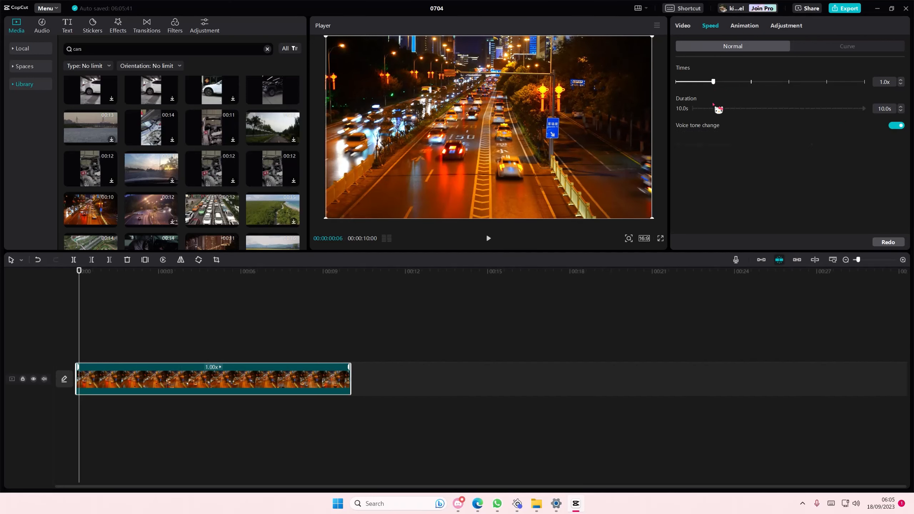
Preview playback, then select the 12-second night highway clip to show its speed settings
click(487, 239)
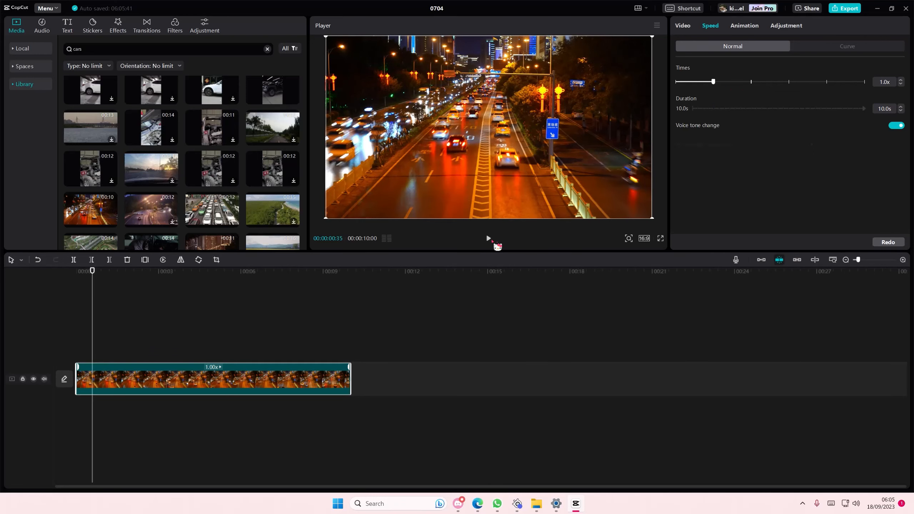
click(487, 239)
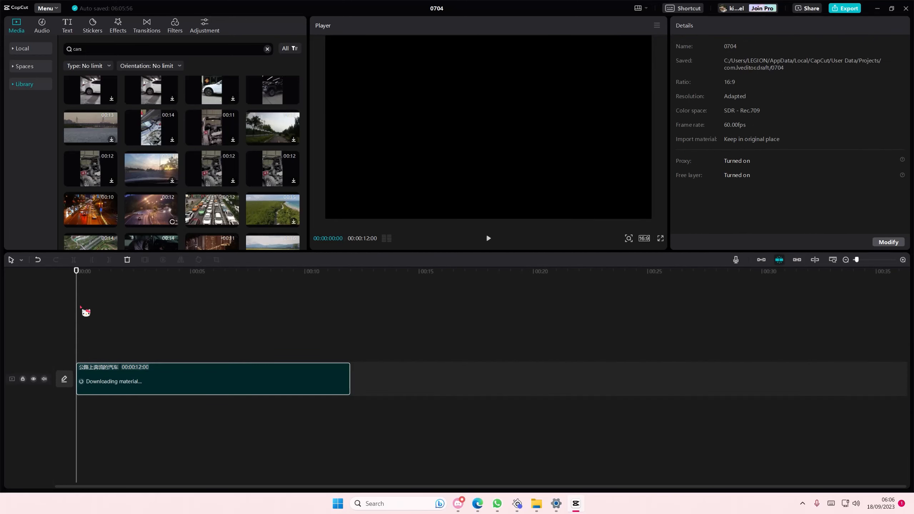
click(213, 380)
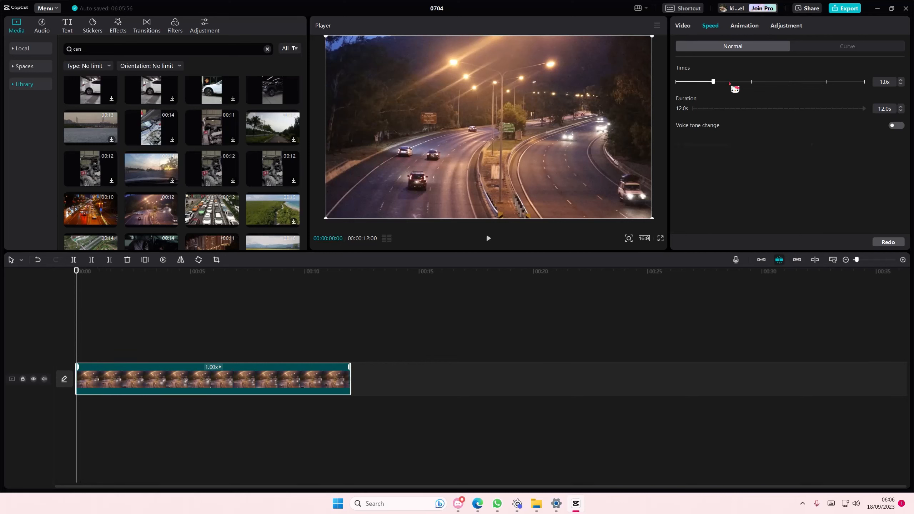
Raise the highway clip's Times slider through 1.5x and 3.4x to 10x, leaving a 1.2-second clip
drag(713, 81, 736, 81)
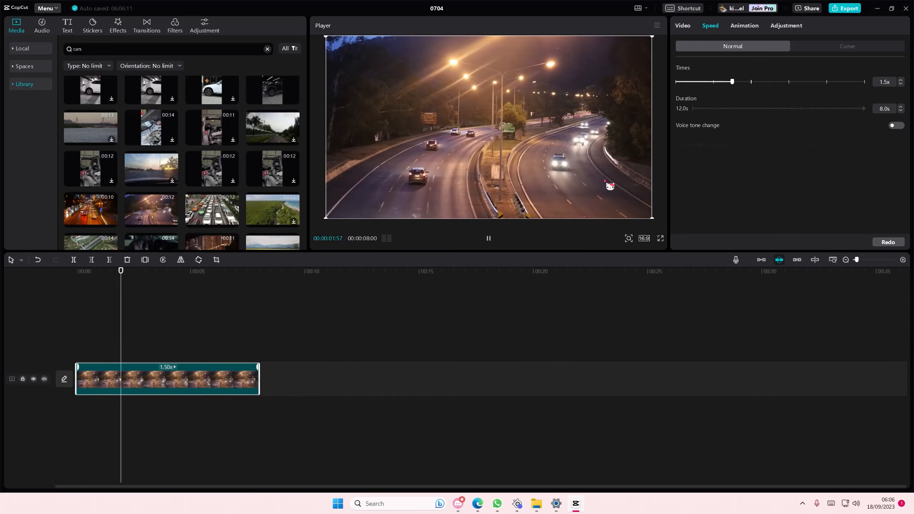
drag(732, 82, 769, 82)
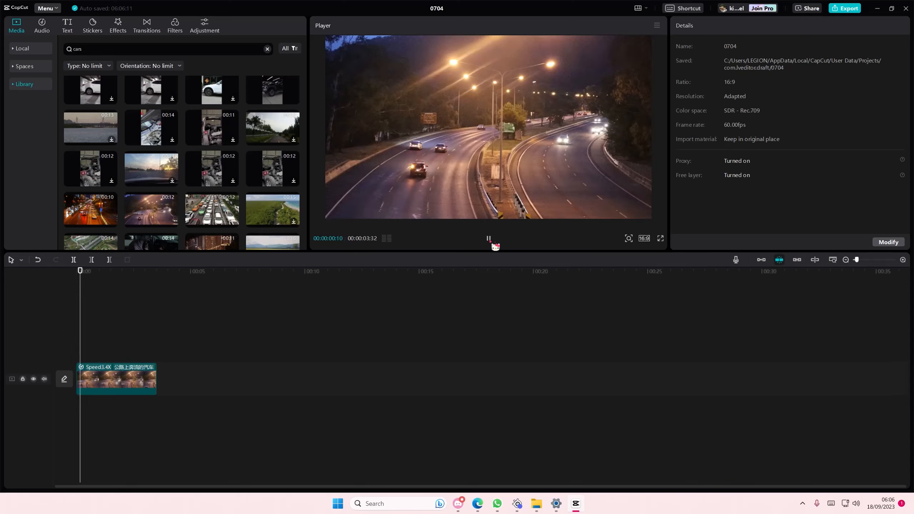
click(488, 238)
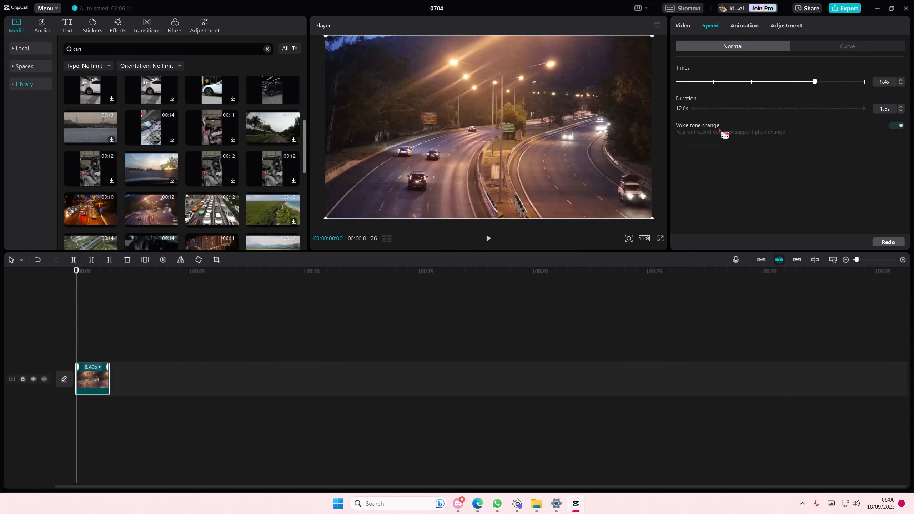
drag(815, 81, 827, 81)
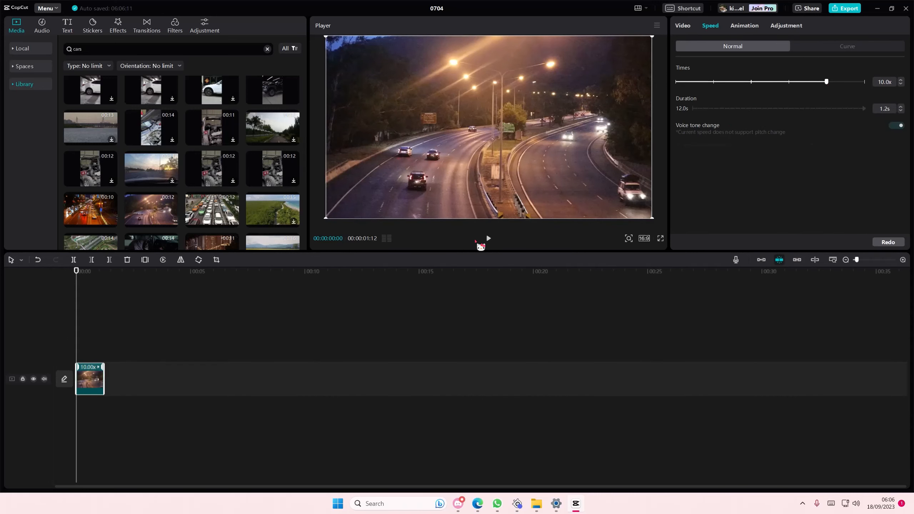